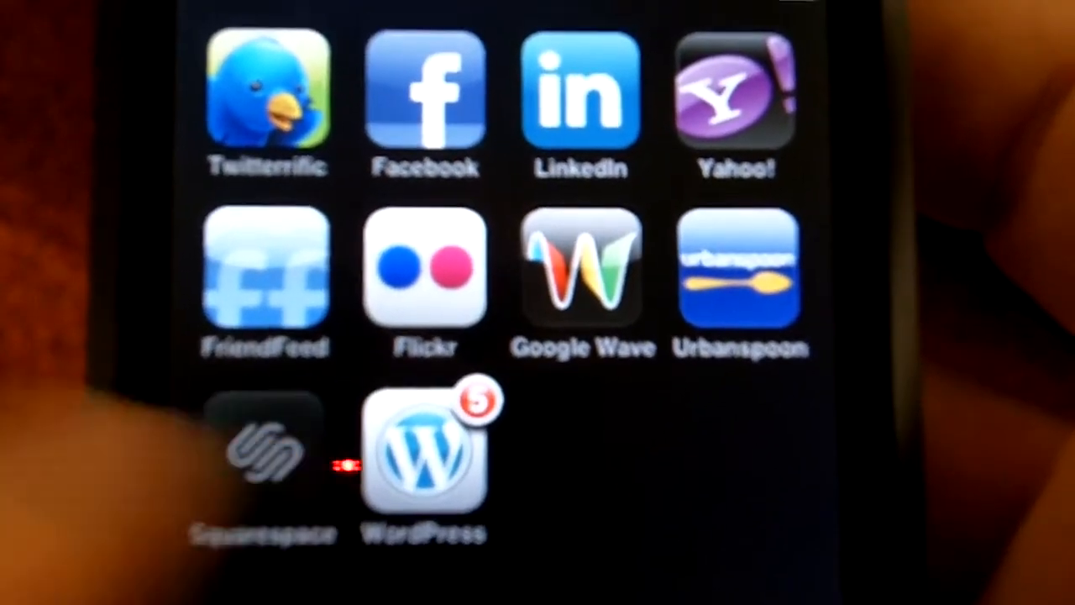
Launch the Squarespace app from the iPod home screen.
click(267, 445)
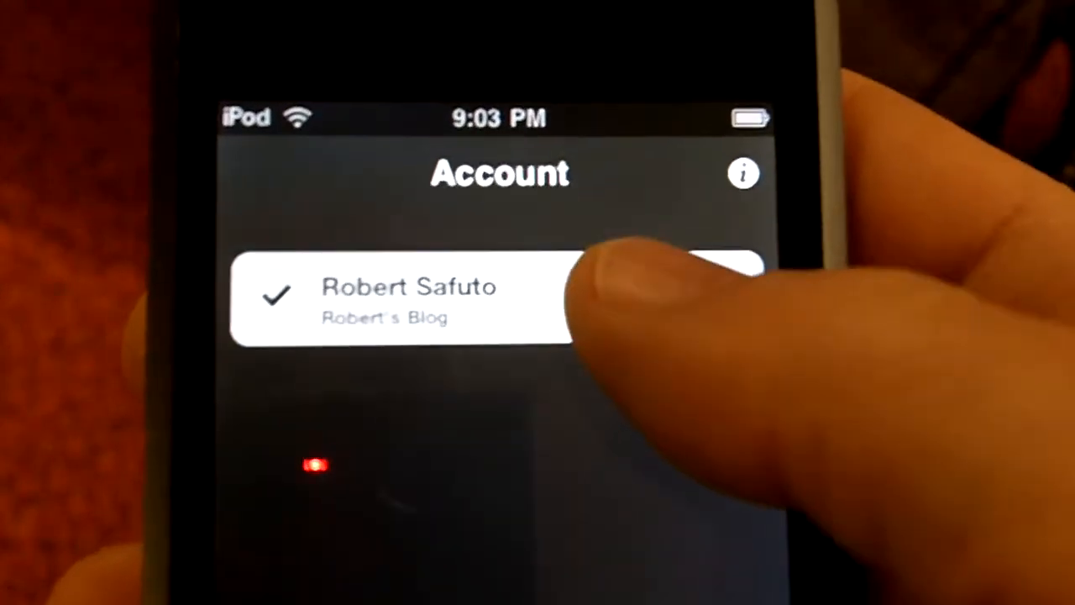
Open the checked blog account to reach its subscribers dashboard.
click(409, 299)
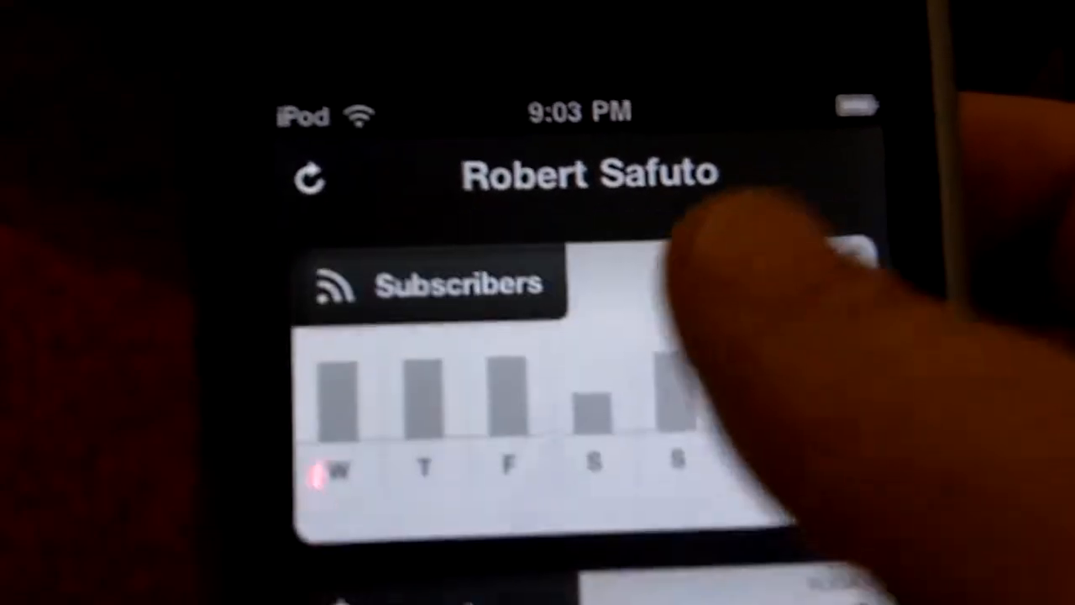
Scroll the Statistics tab down to the weekly Subscribers graph.
scroll(down, 3)
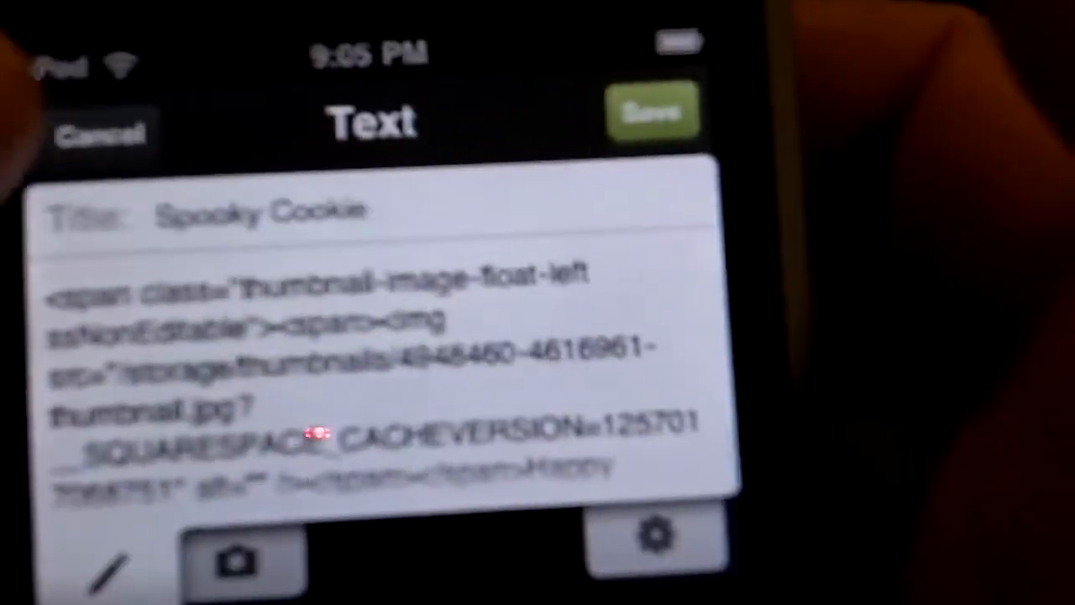
Cancel out of the Spooky Cookie post editor without saving changes.
click(651, 112)
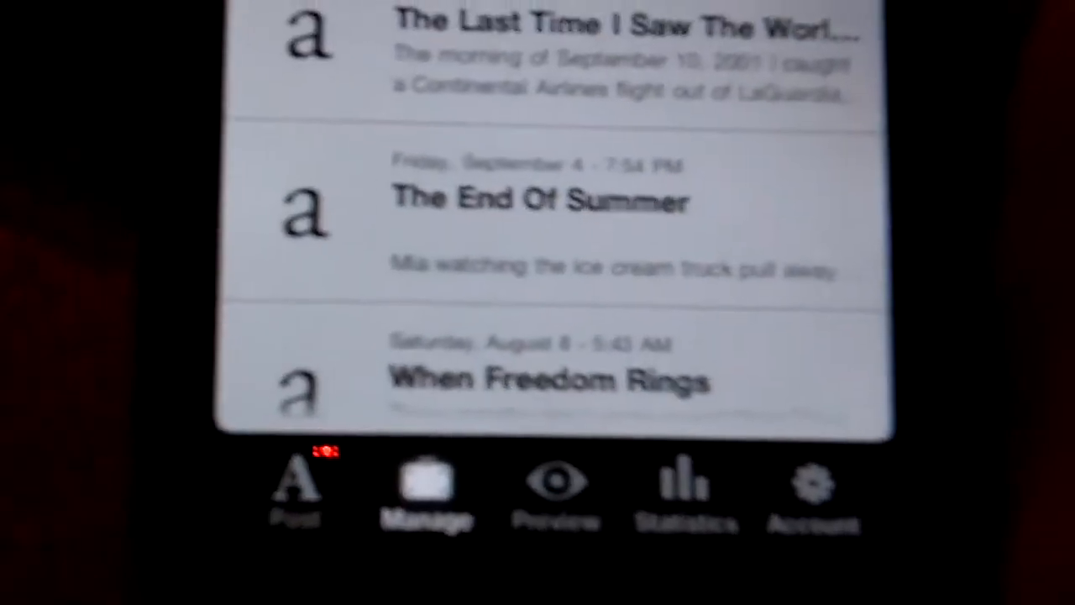
Start a blank new text post from the Post tab.
click(295, 483)
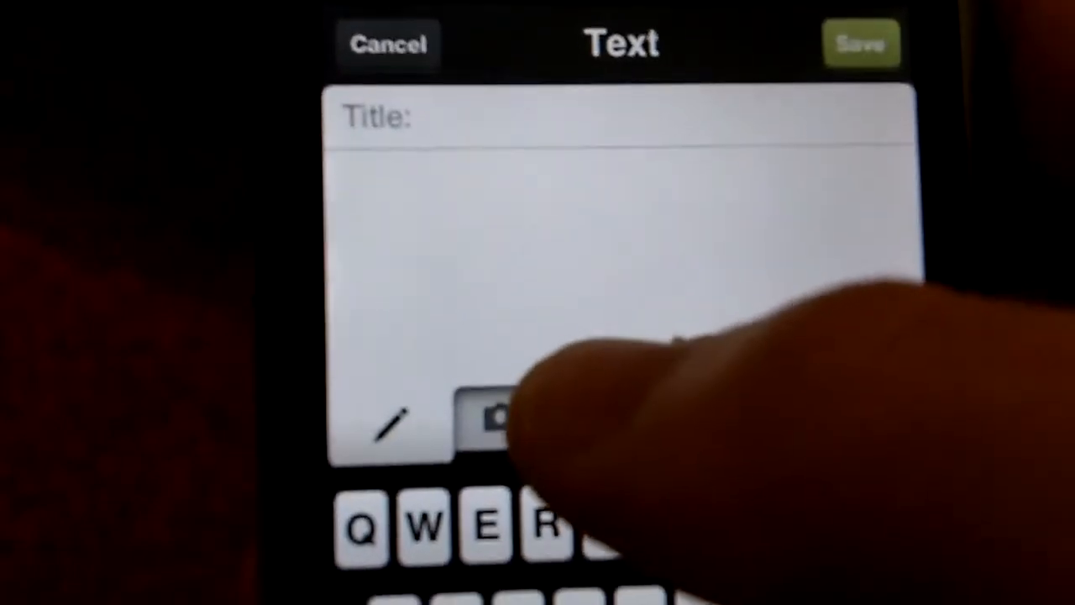
Bring up the device's Photo Albums picker to attach a photo.
click(496, 420)
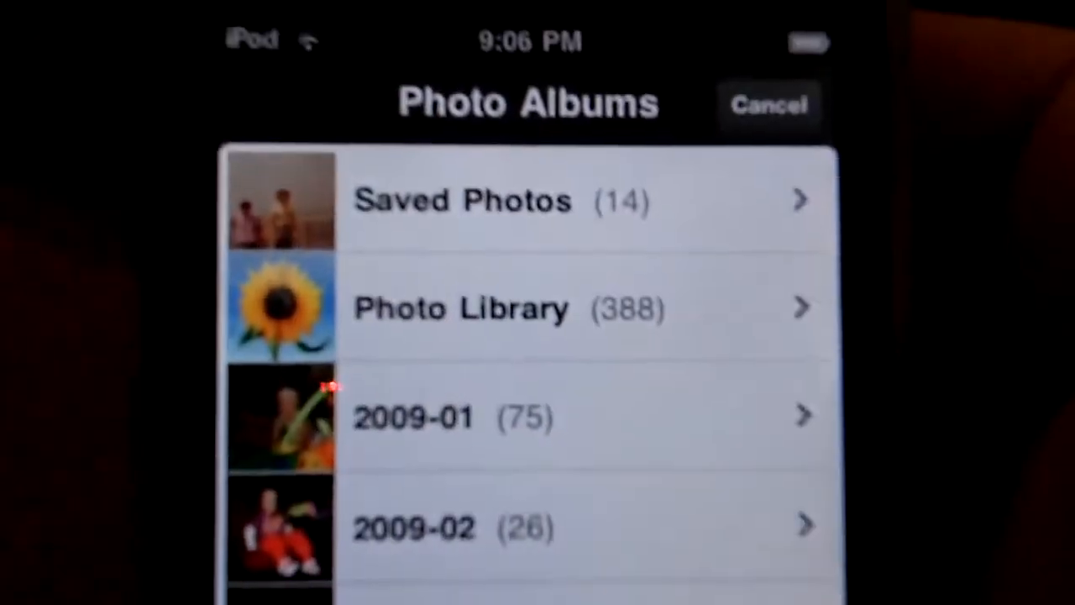
scroll(down, 3)
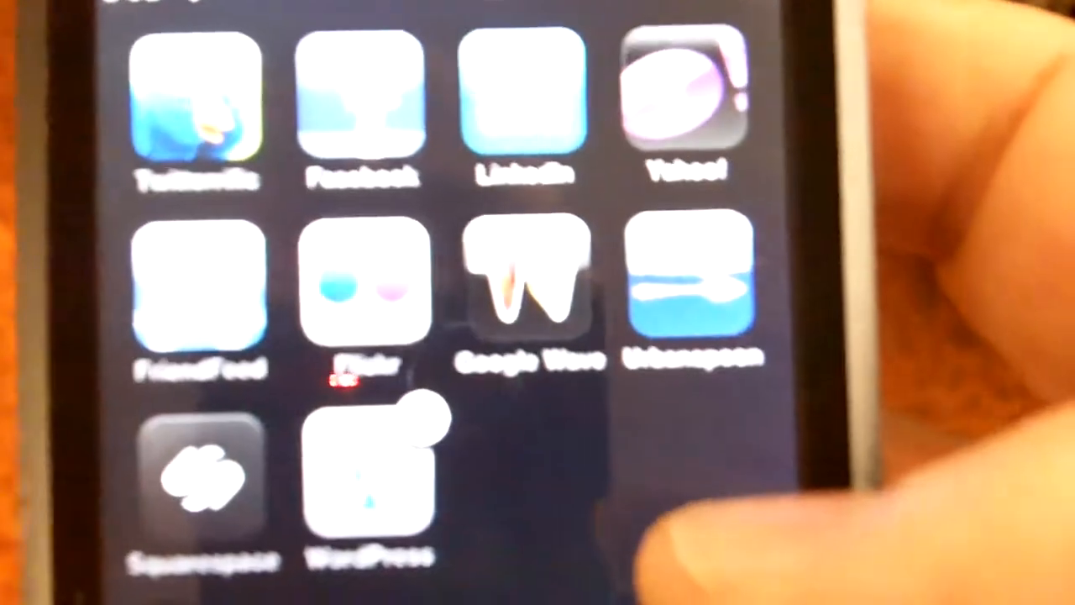
click(365, 466)
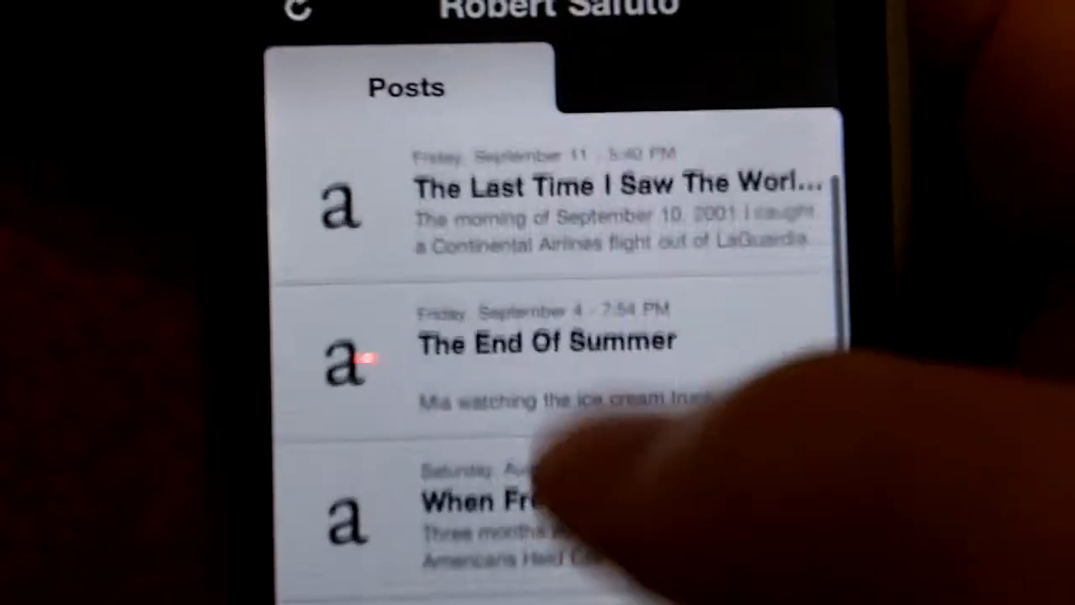
Begin adding another blog account from the Account screen.
scroll(down, 3)
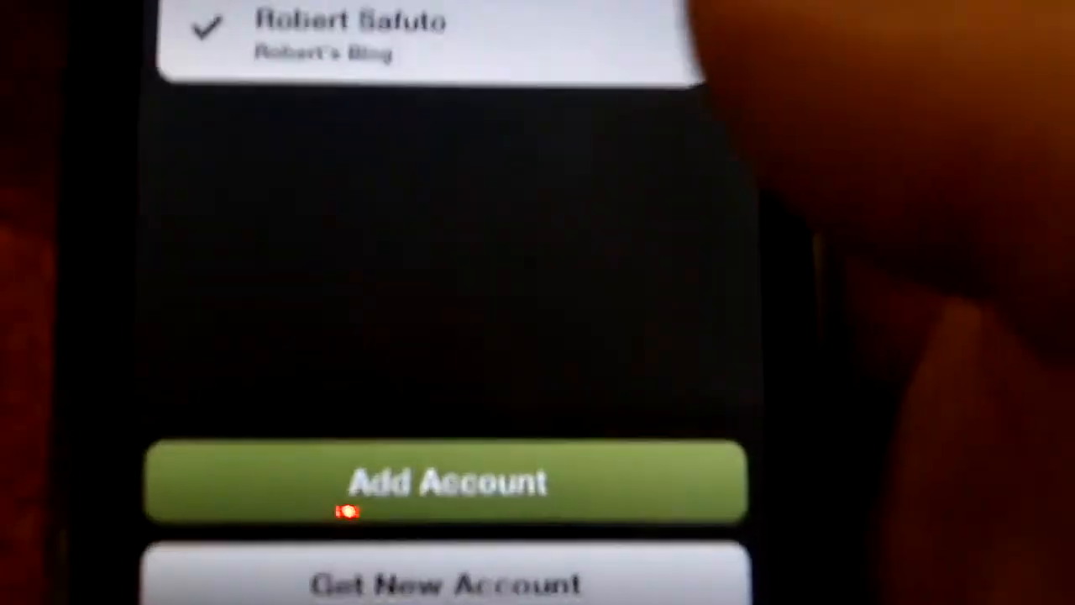
click(448, 484)
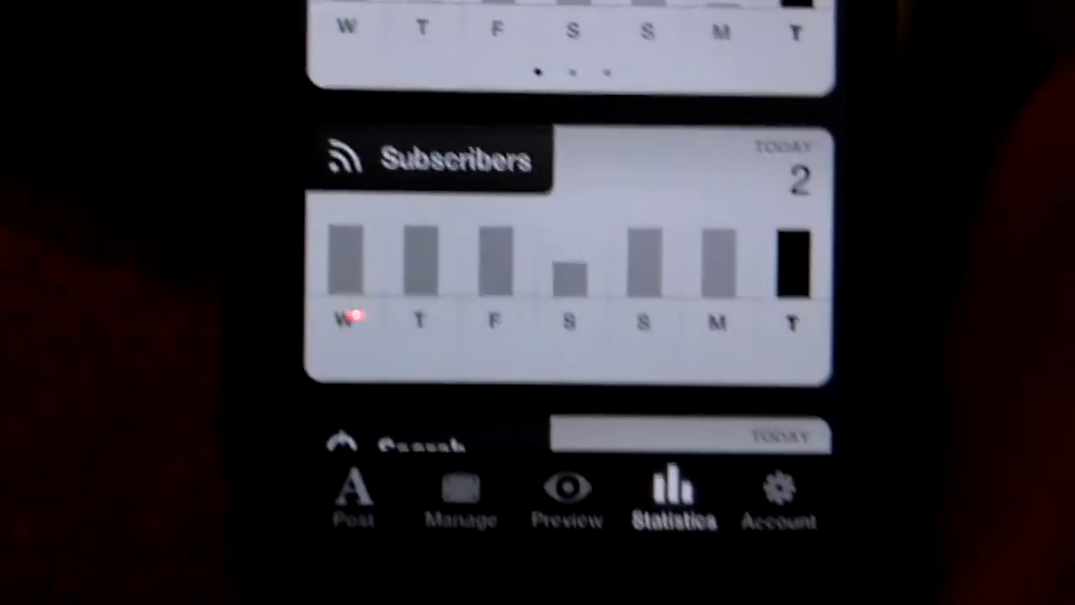
Show the Page Views graph reading 20 above the Subscribers chart.
scroll(down, 3)
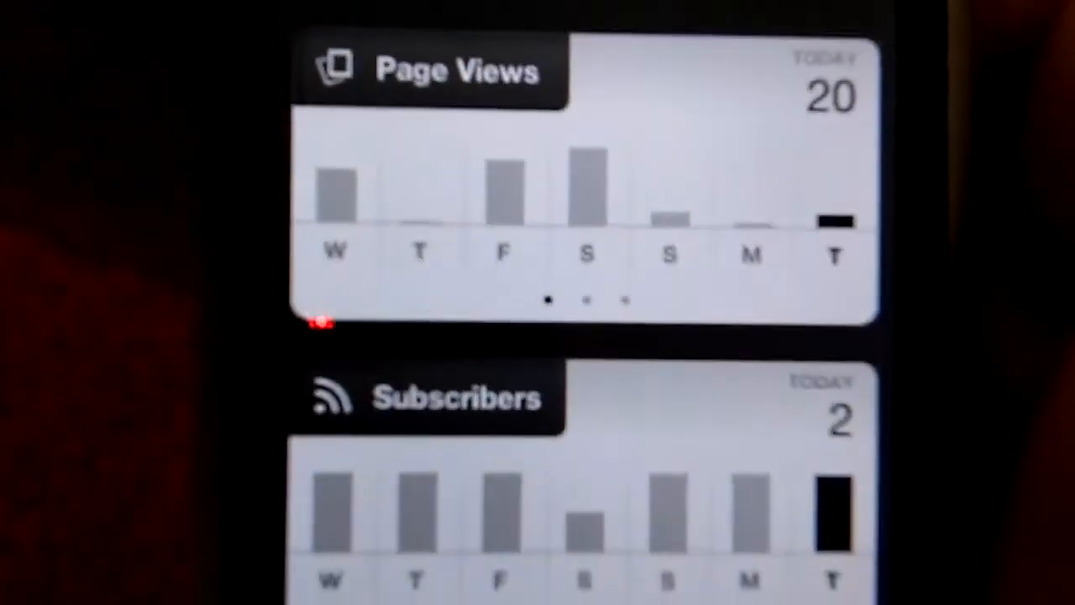